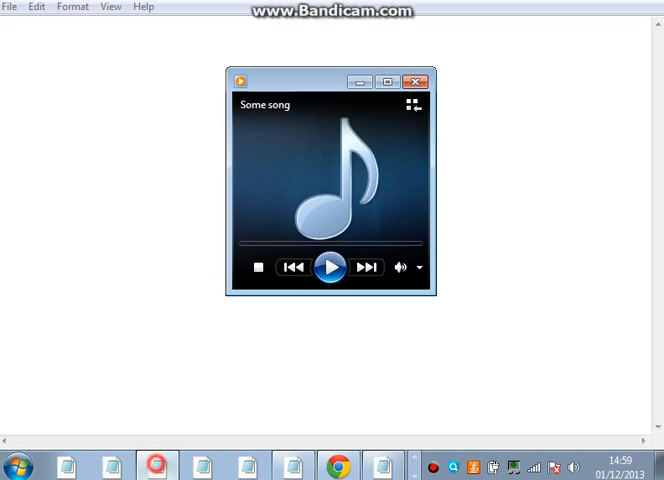
Step: Hide the Windows Media Player mini window and focus the blank Notepad page
{"action": "left_click", "coordinate": [416, 81]}
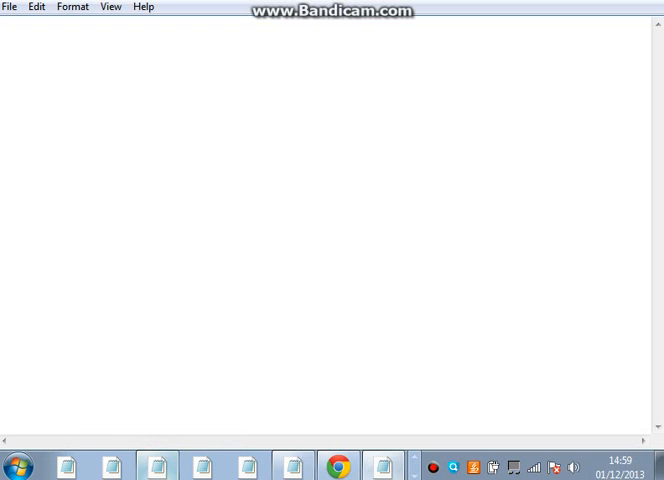
{"action": "left_click", "coordinate": [10, 7]}
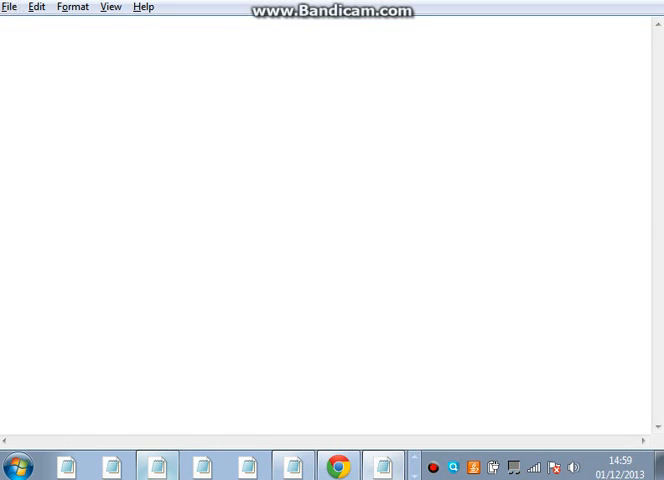
{"action": "left_click", "coordinate": [6, 6]}
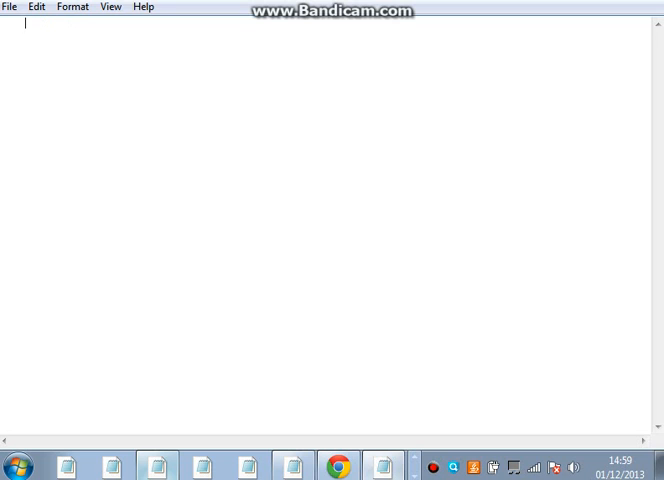
{"action": "left_click", "coordinate": [71, 7]}
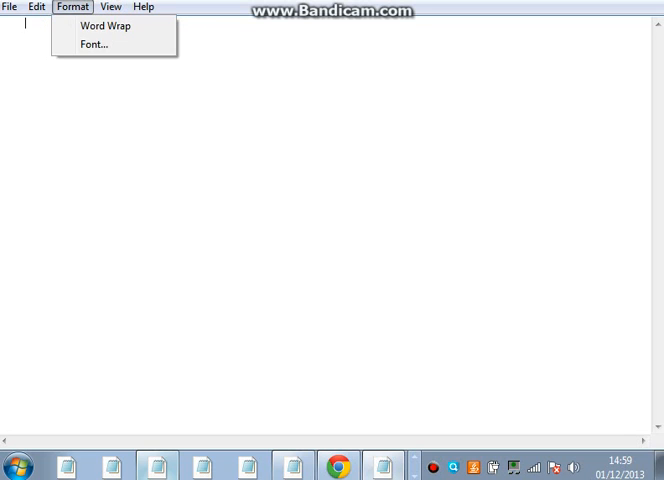
{"action": "mouse_move", "coordinate": [93, 44]}
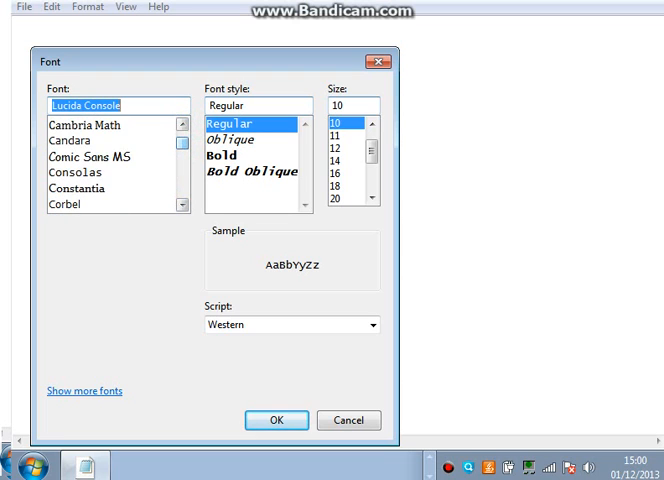
{"action": "left_click", "coordinate": [277, 420]}
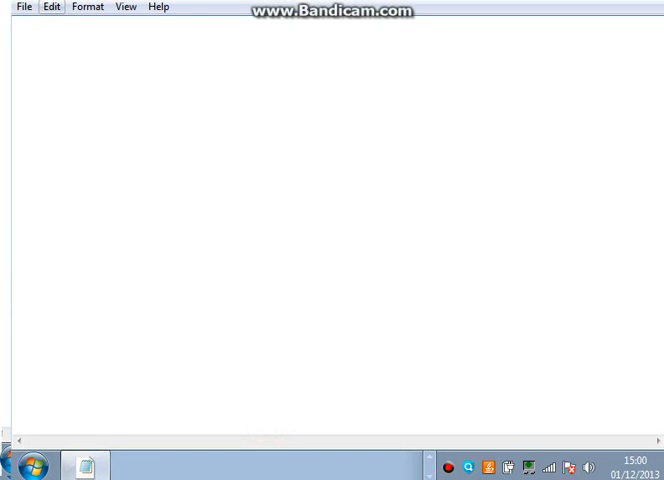
Step: Turn on Notepad's Status Bar to show the line and column readout
{"action": "left_click", "coordinate": [244, 102]}
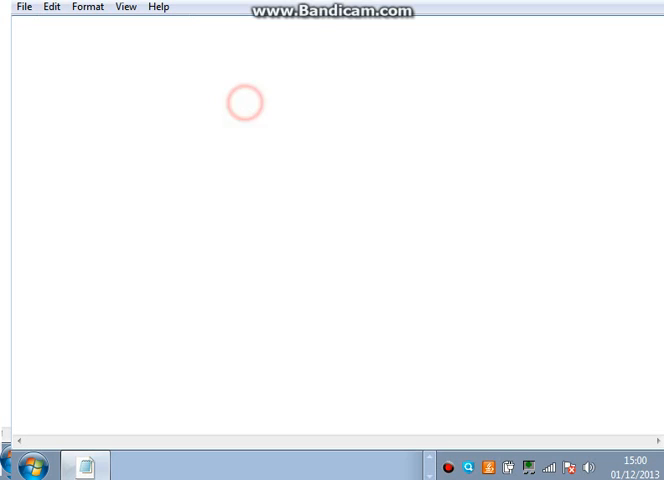
{"action": "left_click", "coordinate": [125, 7]}
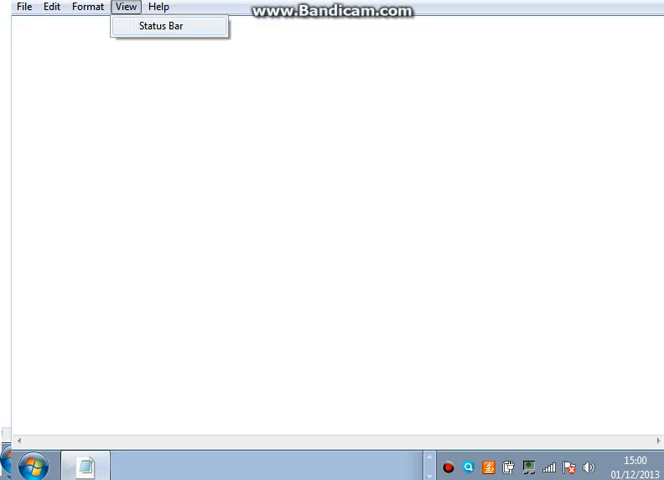
{"action": "left_click", "coordinate": [160, 26]}
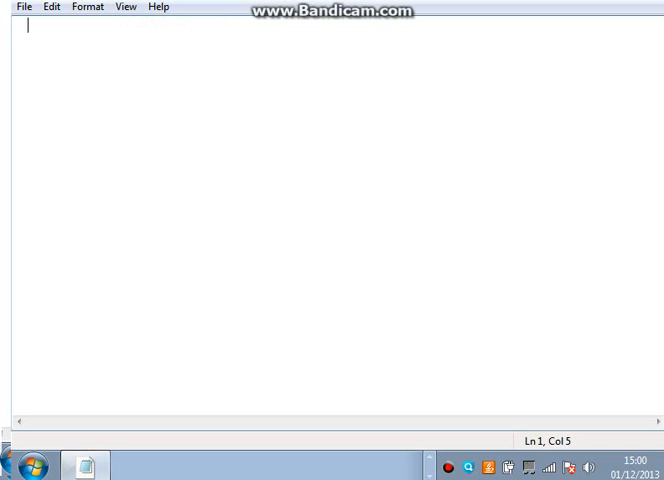
Step: Browse the File, Edit and View menus, then close the menu
{"action": "left_click", "coordinate": [24, 7]}
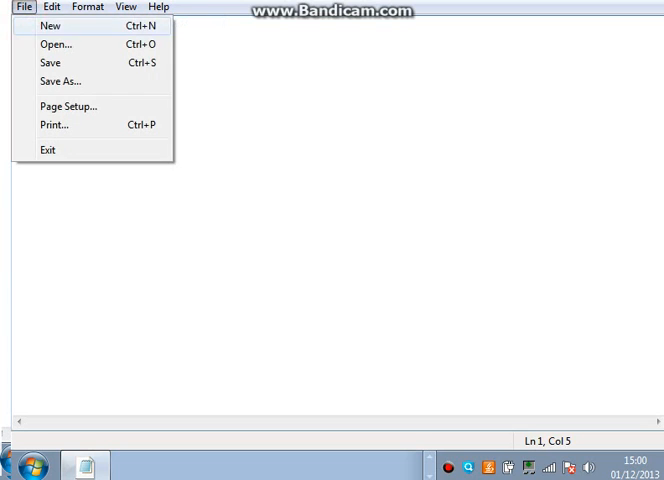
{"action": "left_click", "coordinate": [50, 7]}
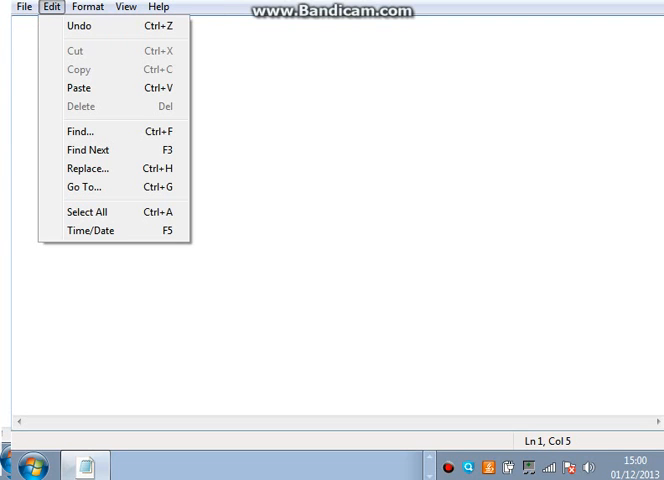
{"action": "left_click", "coordinate": [125, 7]}
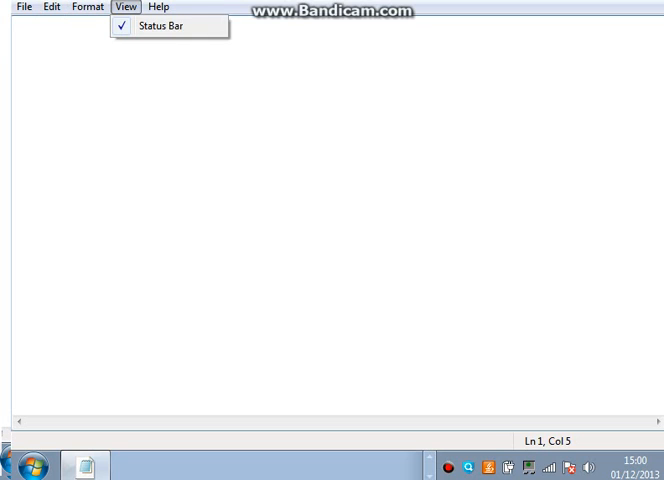
{"action": "left_click", "coordinate": [158, 7]}
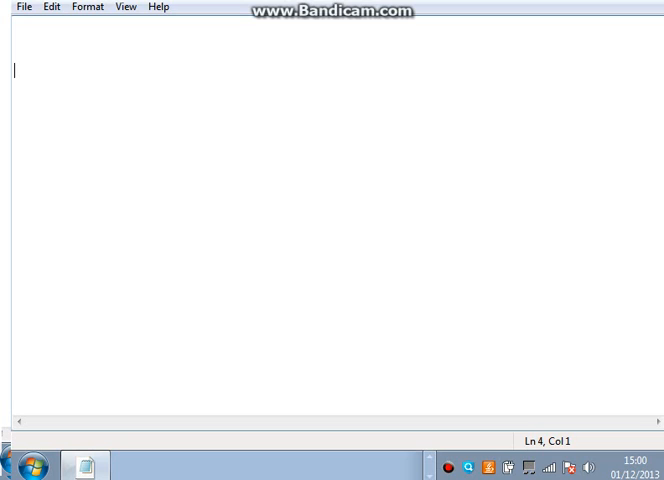
Step: Type 'mmmmmmmm hey', erase it, type 'yeah' and select all the text
{"action": "type", "text": "u"}
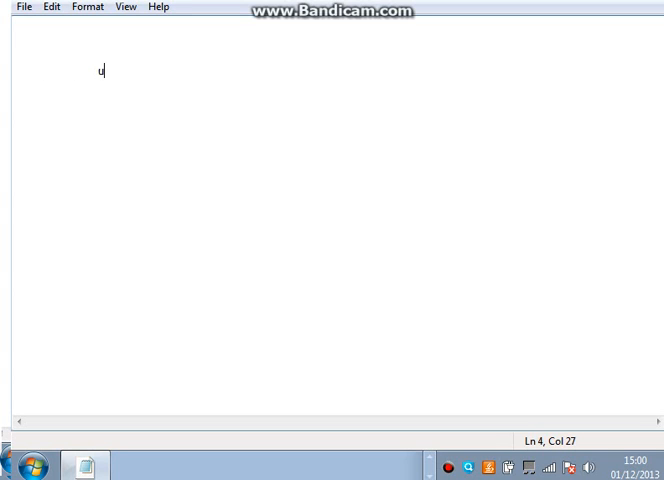
{"action": "type", "text": "mmmmmmmm hey"}
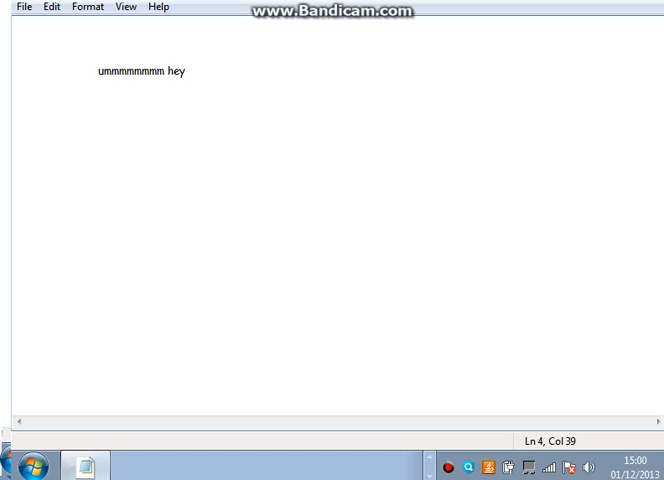
{"action": "key", "text": "backspace"}
{"action": "type", "text": "sooo"}
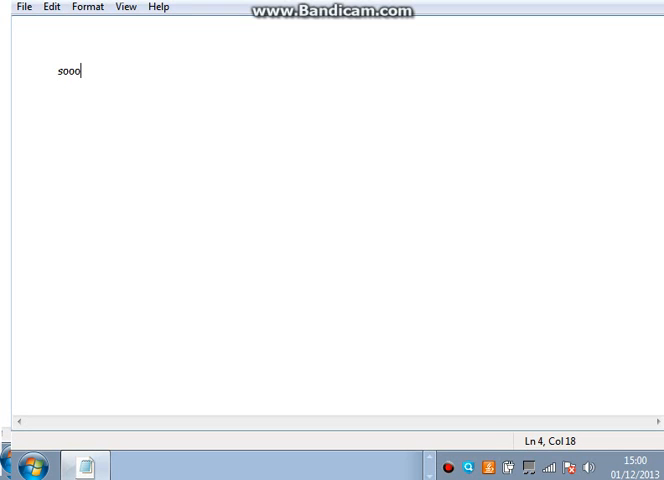
{"action": "type", "text": "yeah"}
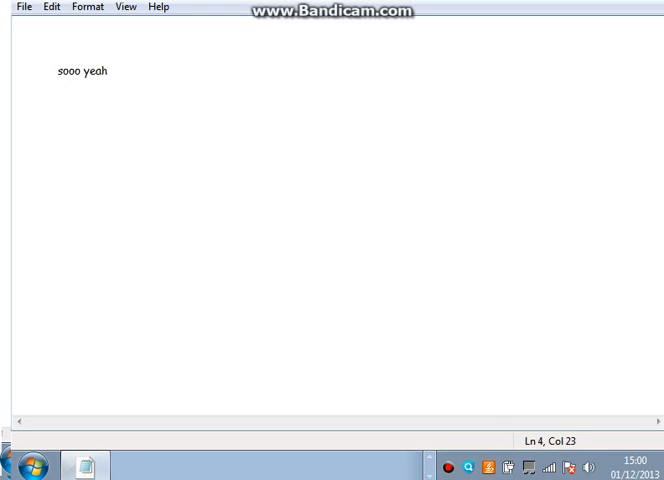
{"action": "key", "text": "ctrl+a"}
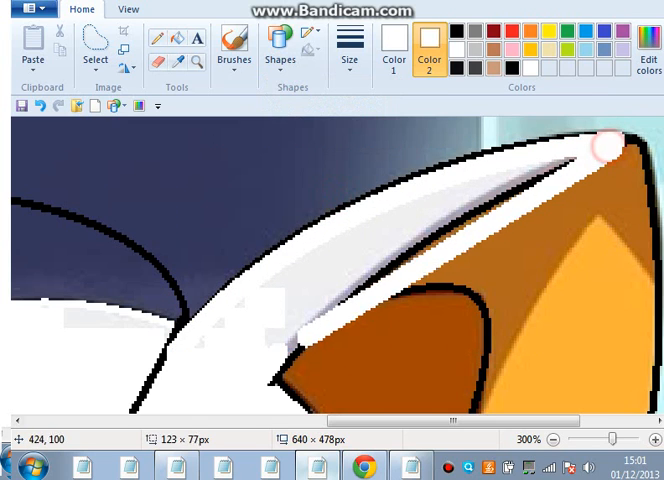
Step: Brush white over the band along the ear's top, then make black Color 1
{"action": "left_click_drag", "start_coordinate": [610, 150], "coordinate": [262, 368]}
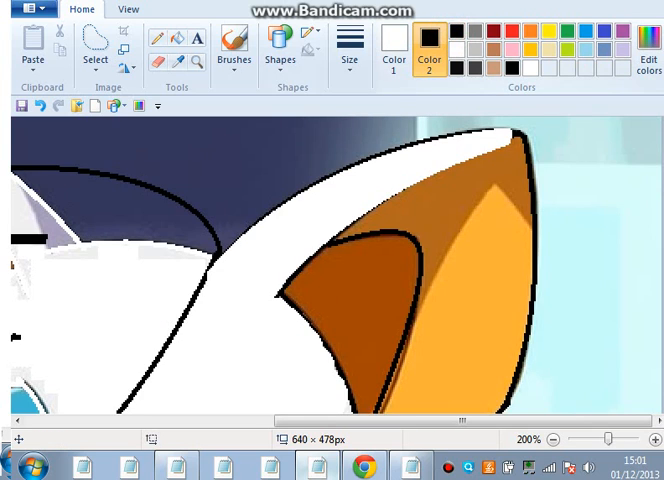
{"action": "left_click", "coordinate": [280, 48]}
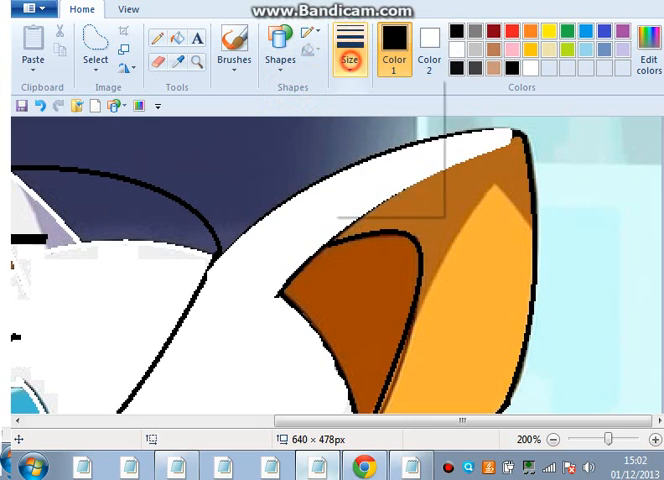
Step: Choose a thicker line width for the black curved strokes
{"action": "left_click", "coordinate": [351, 45]}
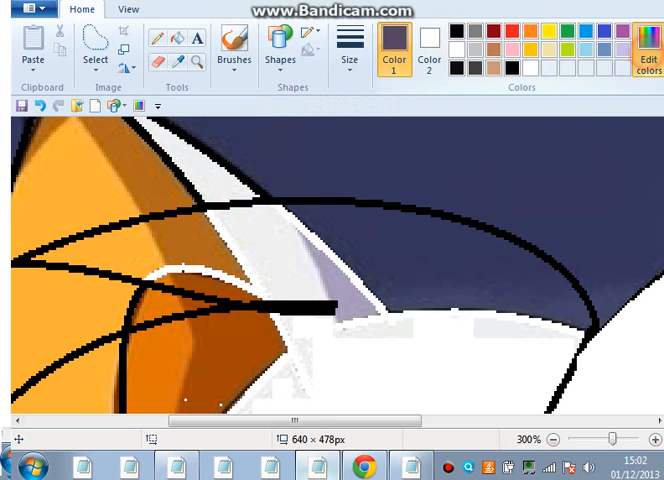
Step: Mix dark navy in Edit colors, pick a line size, and free-form select along the top curve
{"action": "left_click", "coordinate": [647, 40]}
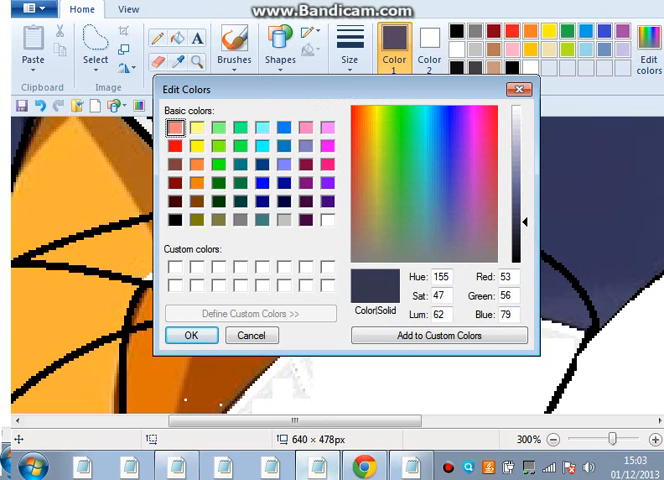
{"action": "left_click", "coordinate": [351, 52]}
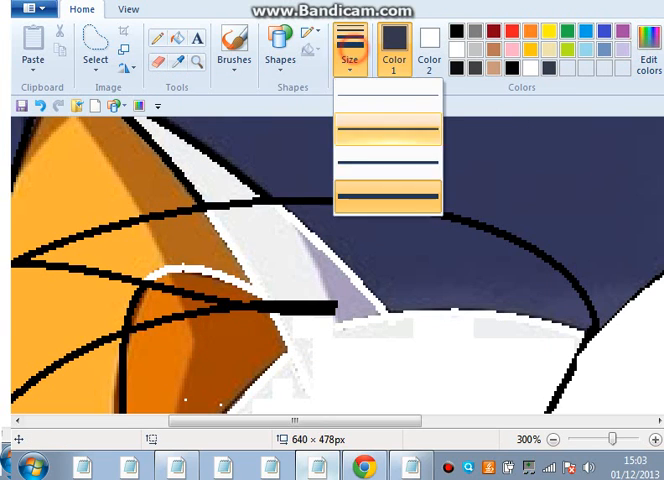
{"action": "left_click", "coordinate": [429, 50]}
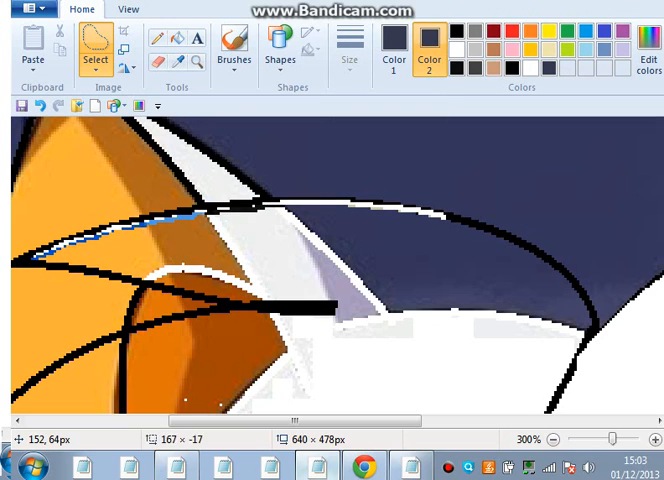
{"action": "left_click_drag", "start_coordinate": [440, 230], "coordinate": [580, 290]}
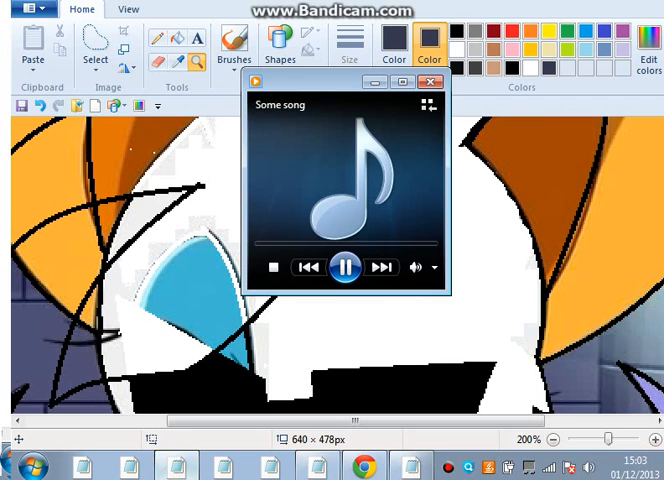
{"action": "left_click", "coordinate": [425, 83]}
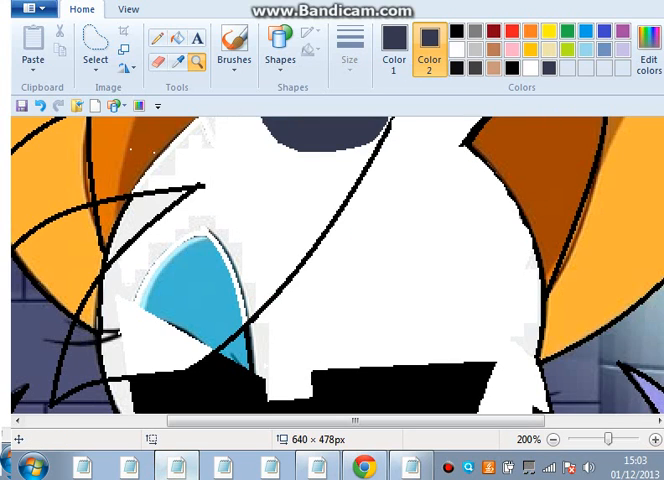
Step: Zoom Paint back to 100% to show the whole bat picture
{"action": "left_click", "coordinate": [280, 42]}
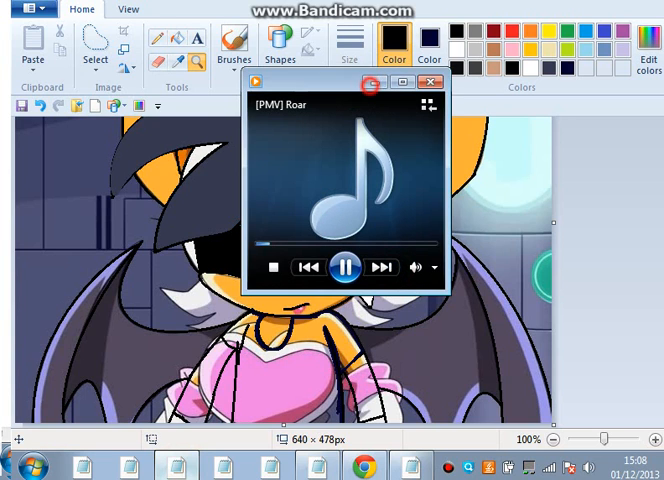
Step: Hide the music player and choose dark navy as the painting colour
{"action": "left_click", "coordinate": [428, 85]}
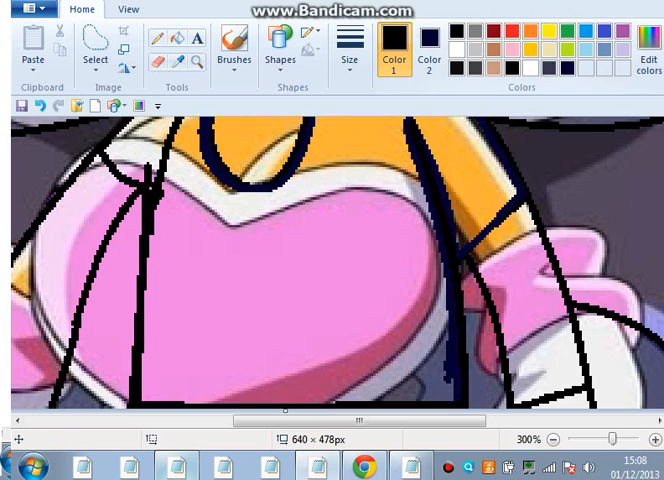
{"action": "left_click", "coordinate": [95, 50]}
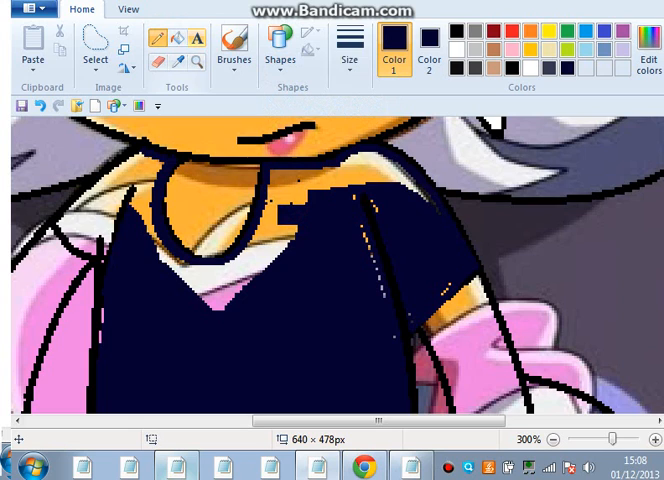
Step: Brush dark navy over the orange specks on the shirt and touch up outlines in black
{"action": "left_click", "coordinate": [234, 45]}
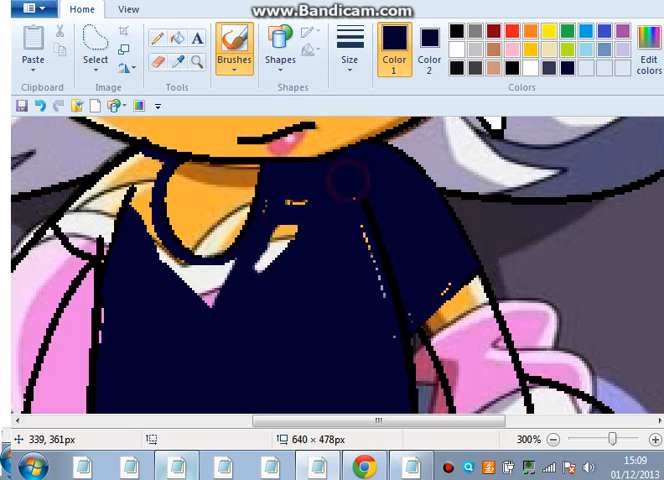
{"action": "left_click", "coordinate": [272, 218]}
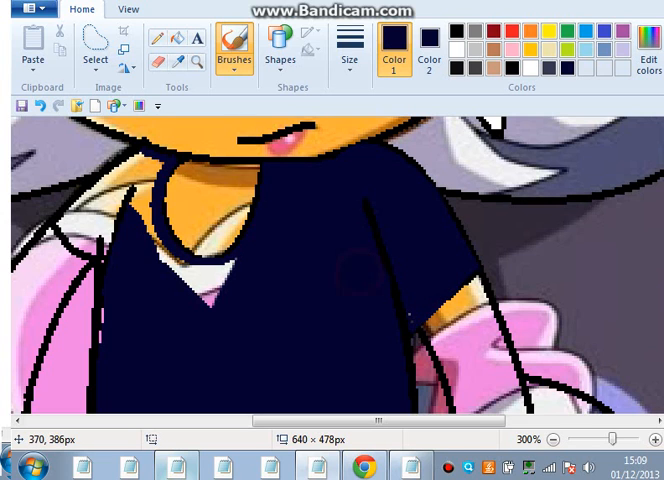
{"action": "left_click", "coordinate": [549, 438]}
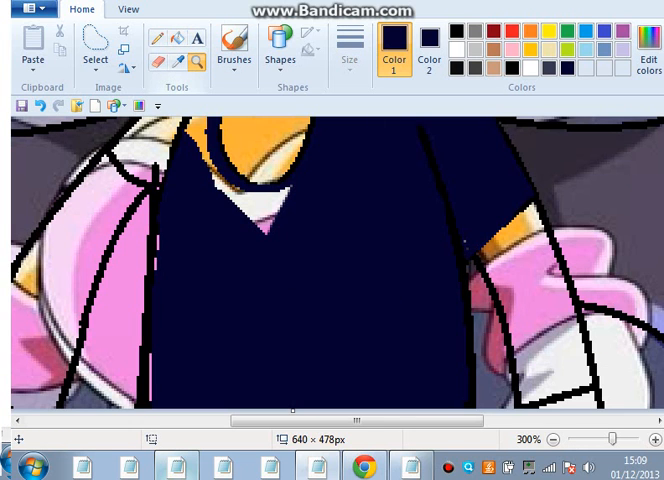
{"action": "left_click", "coordinate": [234, 48]}
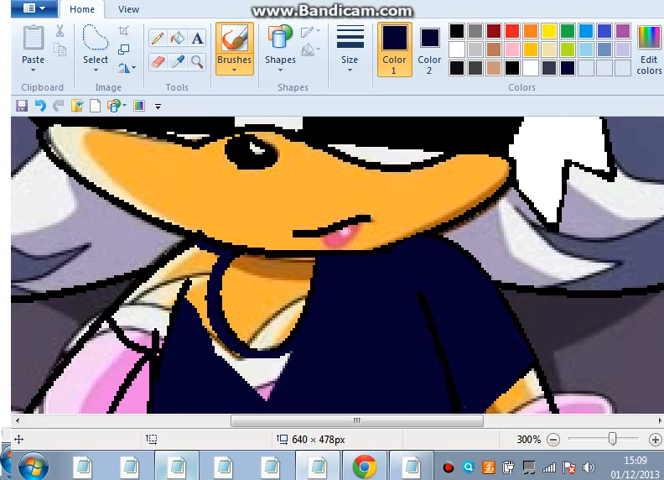
{"action": "left_click", "coordinate": [200, 290]}
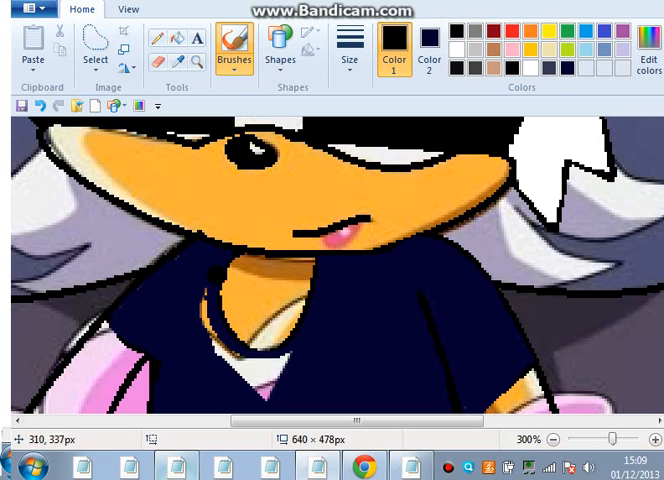
{"action": "left_click", "coordinate": [429, 50]}
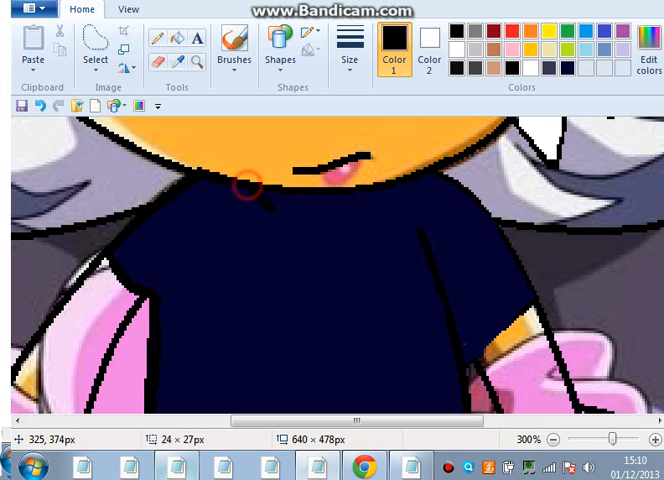
Step: Pick grey (154,154,154) in the Edit colors dialog and confirm it
{"action": "left_click_drag", "start_coordinate": [250, 185], "coordinate": [310, 260]}
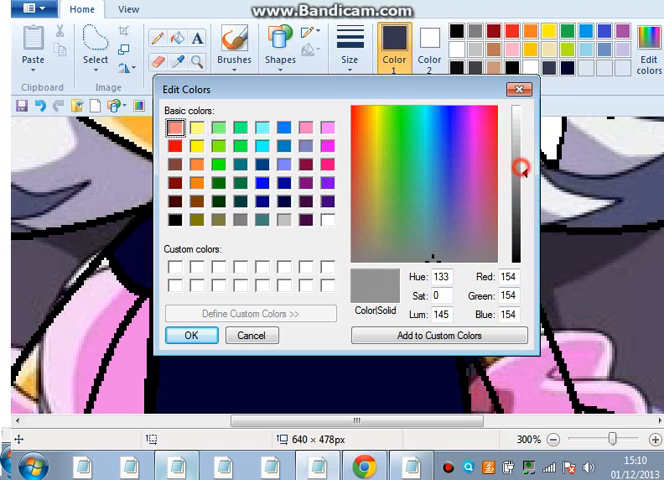
{"action": "left_click", "coordinate": [192, 335]}
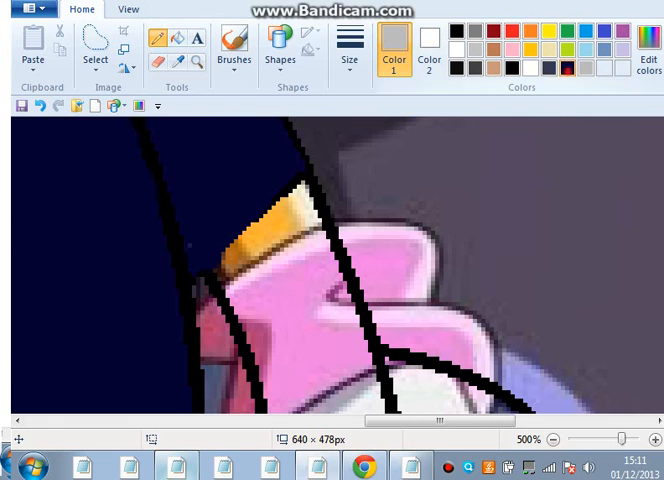
Step: Brush grey over the sleeve's orange cuff and white glove
{"action": "left_click", "coordinate": [559, 62]}
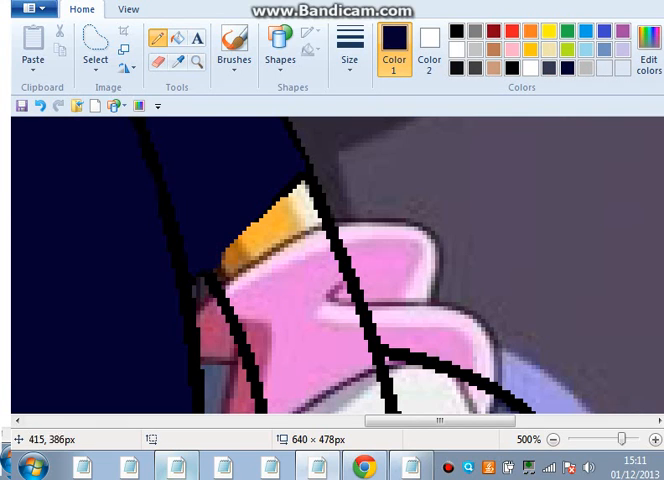
{"action": "left_click", "coordinate": [456, 31]}
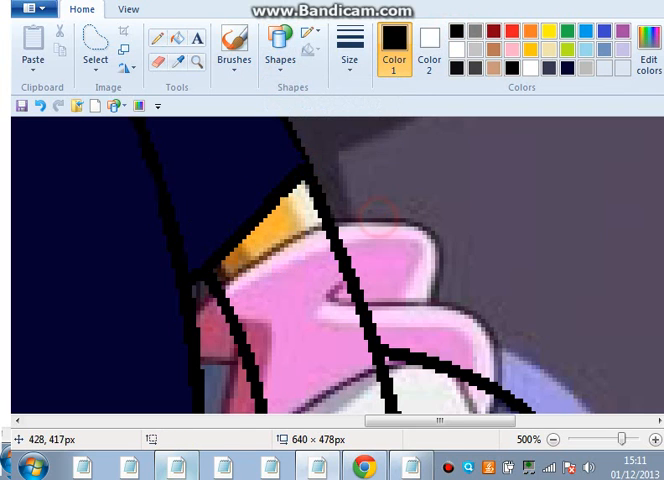
{"action": "left_click", "coordinate": [554, 438]}
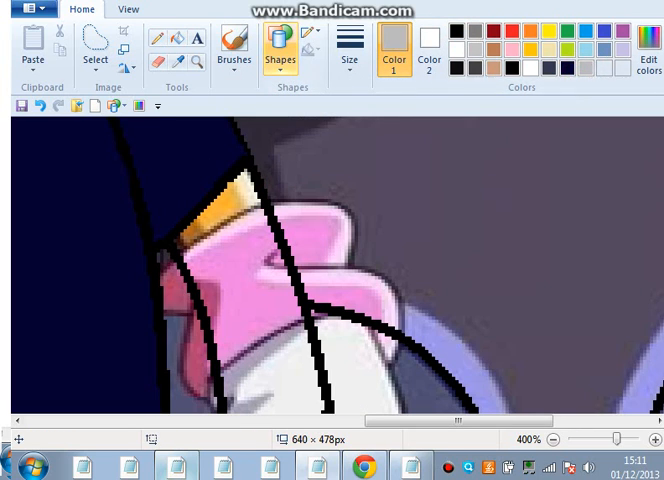
{"action": "left_click", "coordinate": [233, 45]}
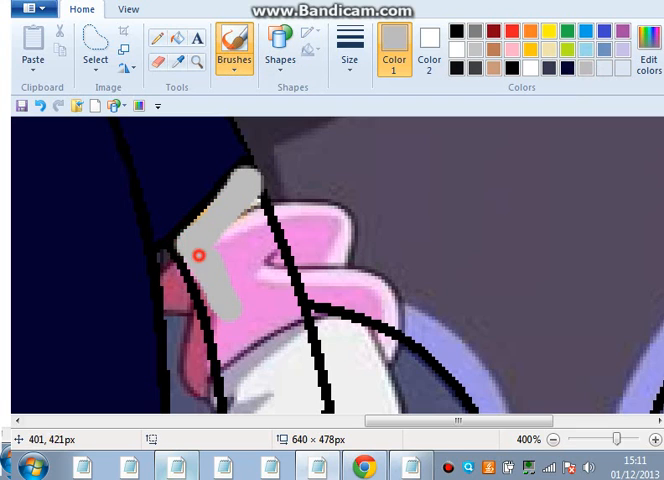
{"action": "left_click_drag", "start_coordinate": [200, 255], "coordinate": [237, 407]}
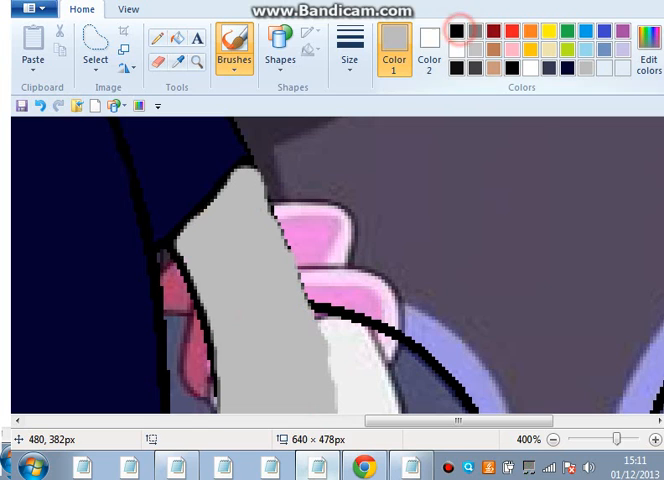
{"action": "left_click_drag", "start_coordinate": [290, 240], "coordinate": [247, 163]}
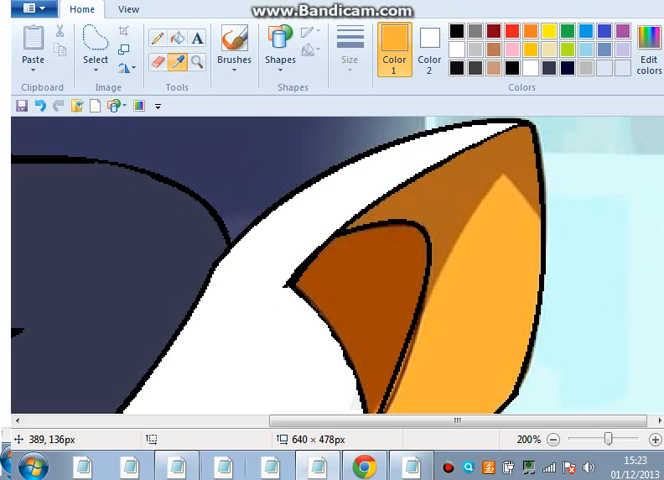
Step: Pick a very light grey in Edit colors
{"action": "left_click", "coordinate": [649, 45]}
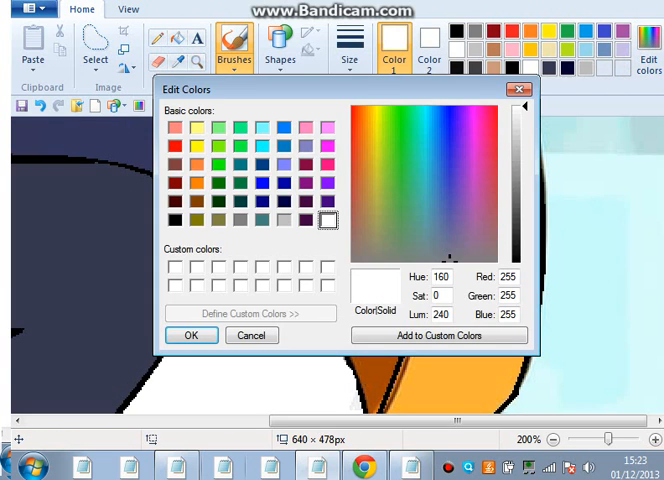
{"action": "left_click", "coordinate": [192, 335]}
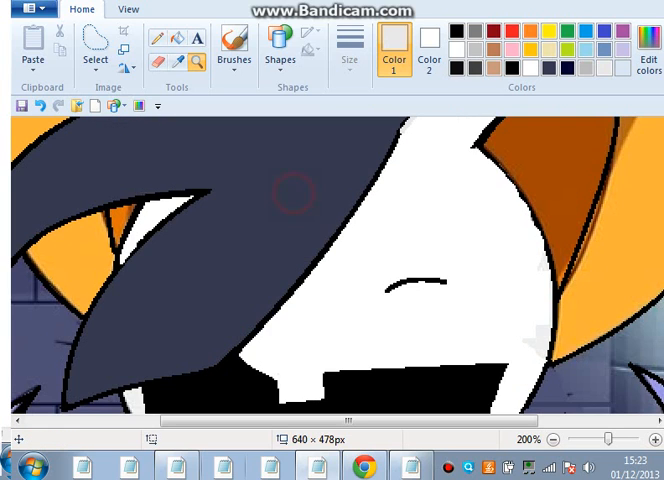
Step: Select a hair strip and pick pale bluish grey (182,185,205) for its highlight
{"action": "left_click", "coordinate": [280, 48]}
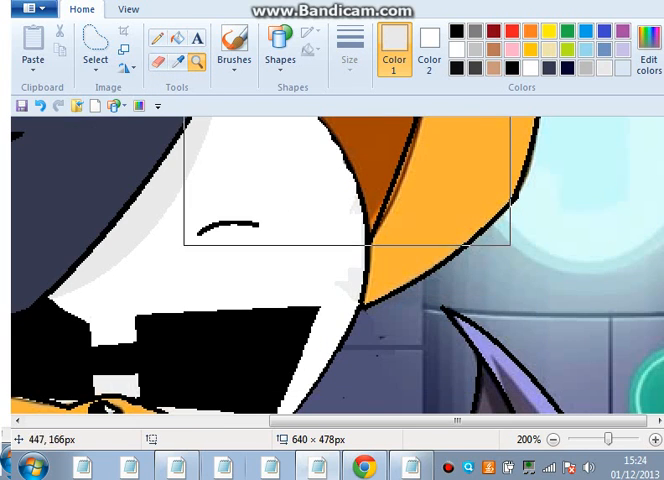
{"action": "left_click", "coordinate": [279, 48]}
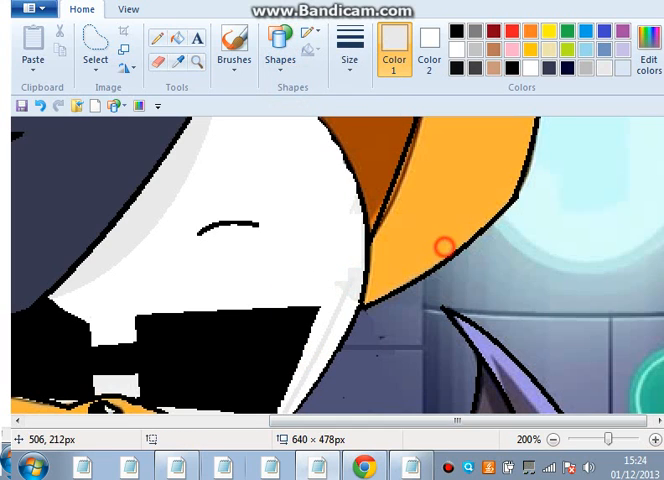
{"action": "mouse_move", "coordinate": [340, 305]}
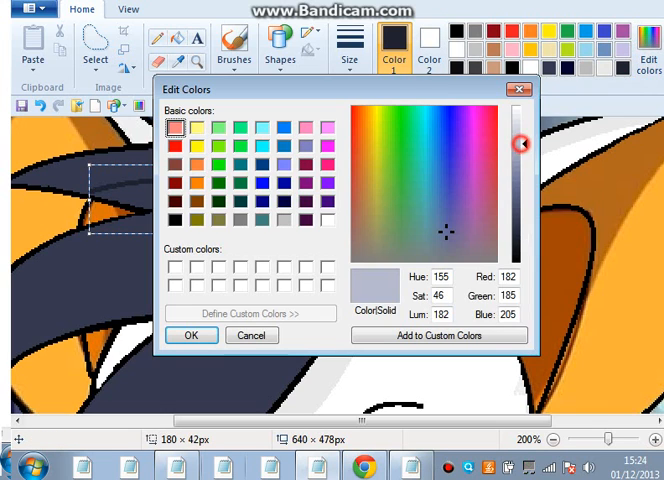
Step: Paint the pale bluish-grey hair highlight and zoom out to 50%
{"action": "left_click", "coordinate": [191, 335]}
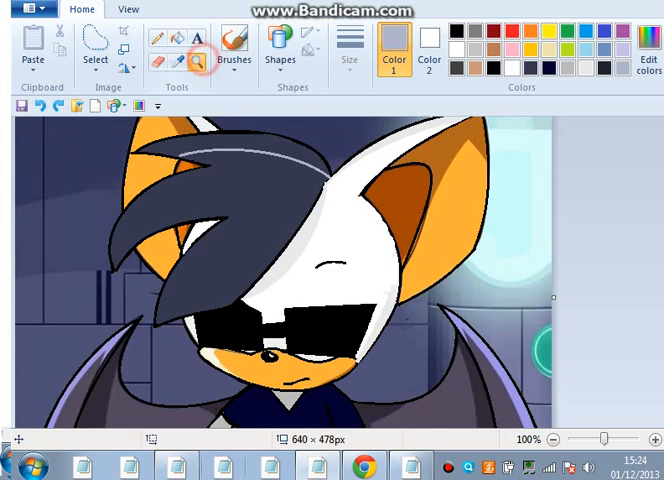
{"action": "left_click", "coordinate": [197, 62]}
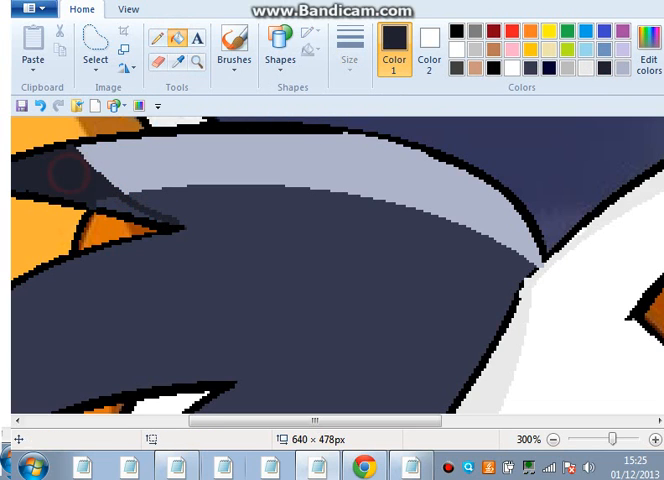
{"action": "left_click", "coordinate": [128, 9]}
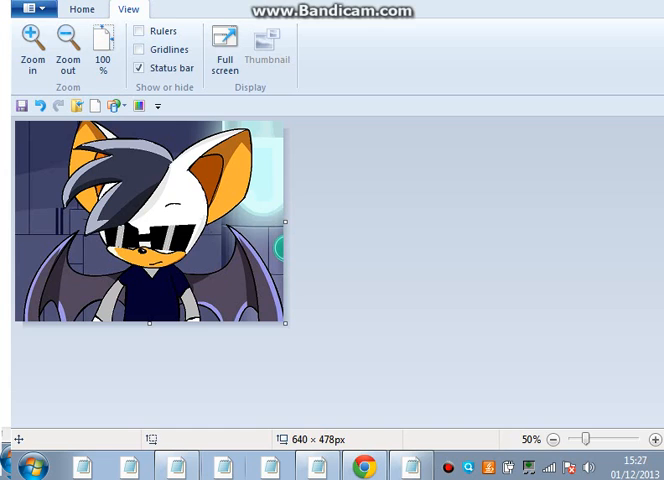